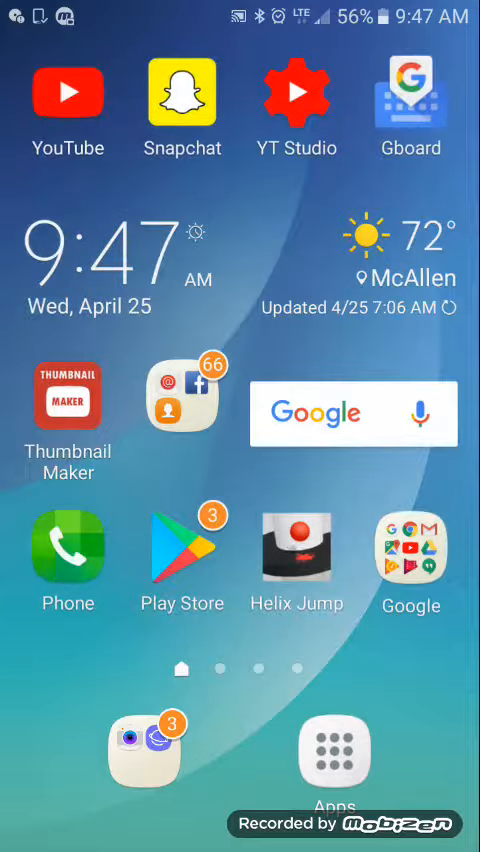
Step: Launch Thumbnail Maker from the home screen onto a blank canvas
click(68, 396)
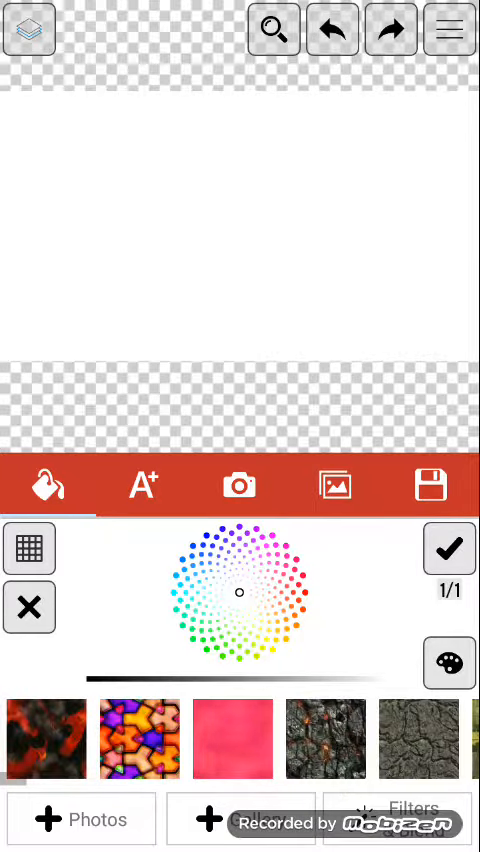
Step: Apply the red-black lava background and add the title text HOW TO DO
click(46, 738)
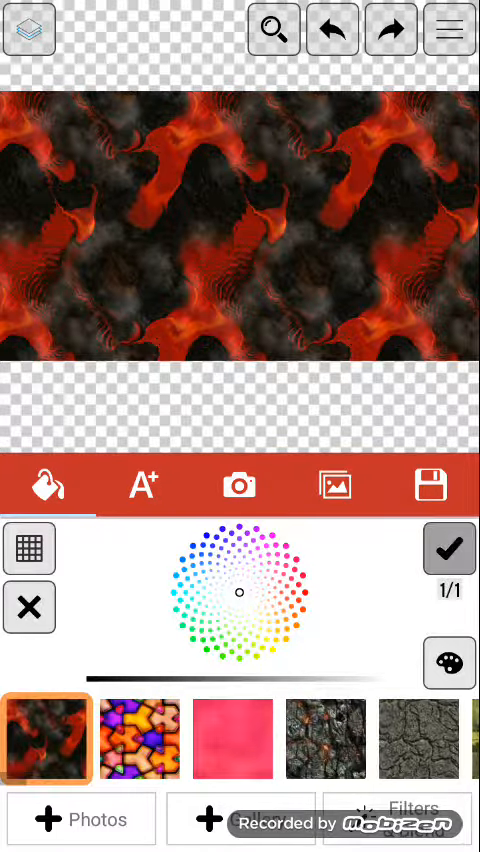
click(140, 484)
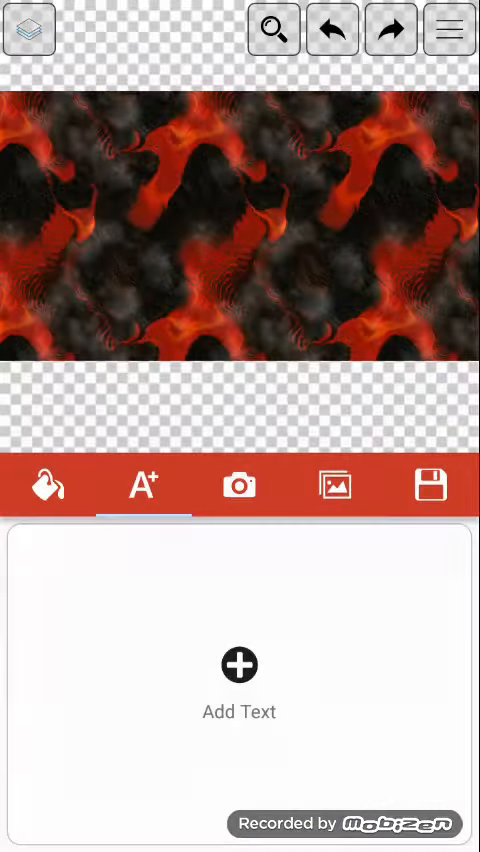
click(240, 688)
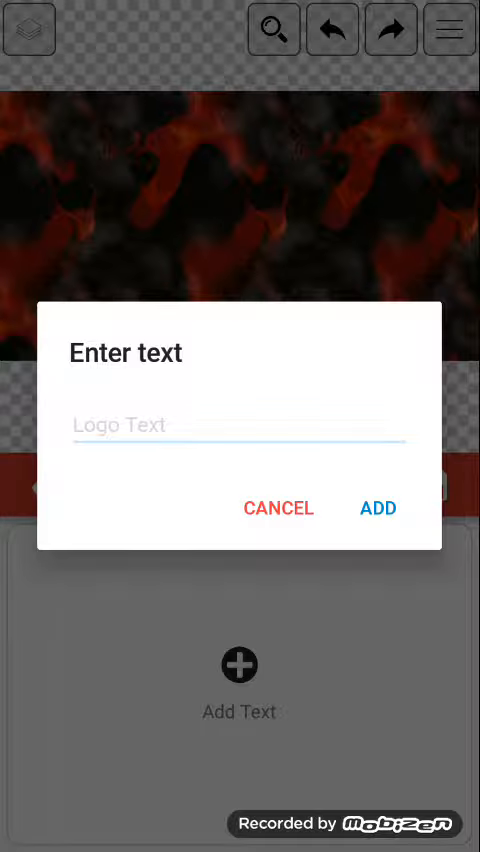
click(240, 424)
text(HOW TO DO)
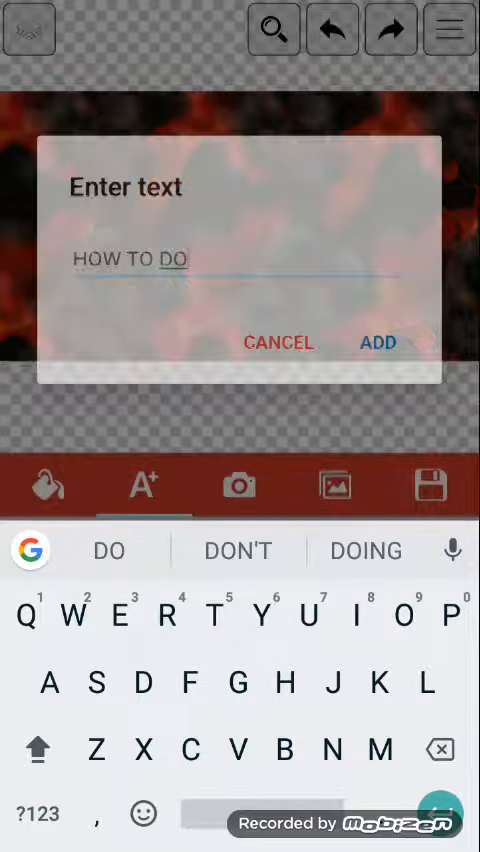
click(378, 344)
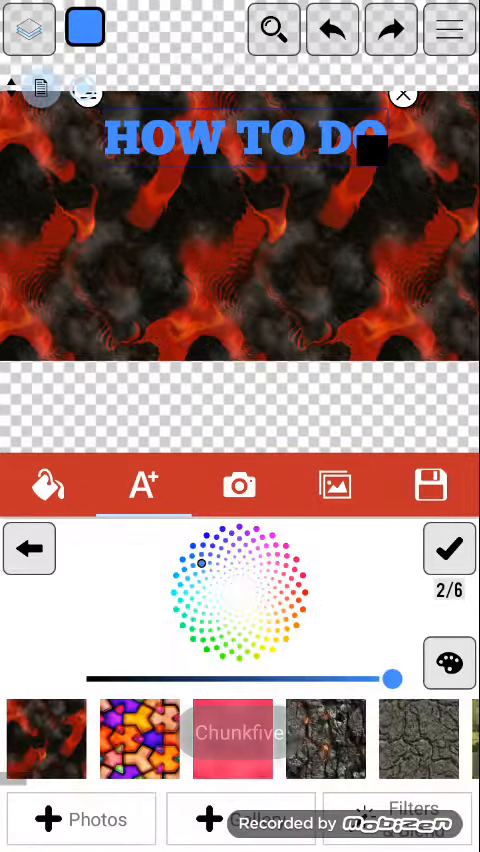
Step: Give the HOW TO DO text a thicker dark outline
click(448, 548)
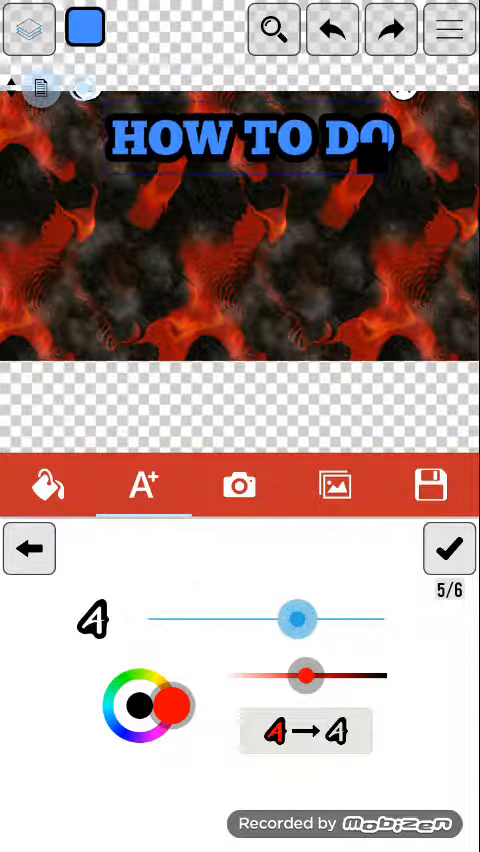
drag(296, 620, 324, 620)
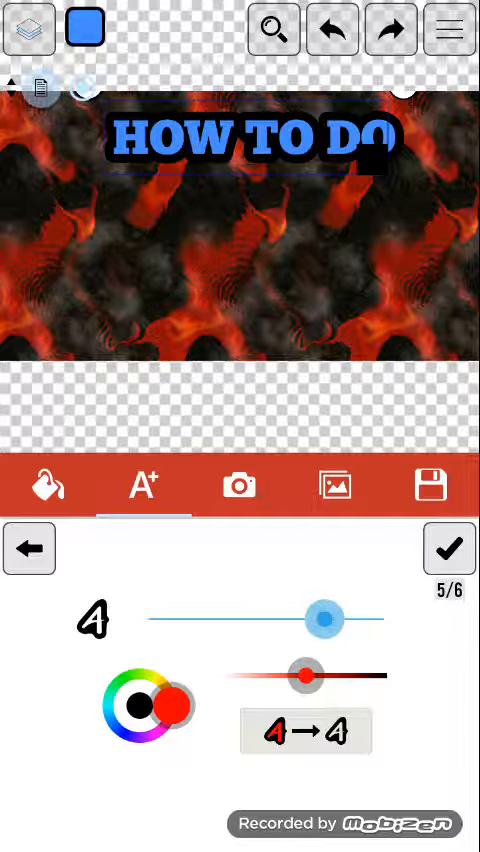
drag(304, 676, 388, 676)
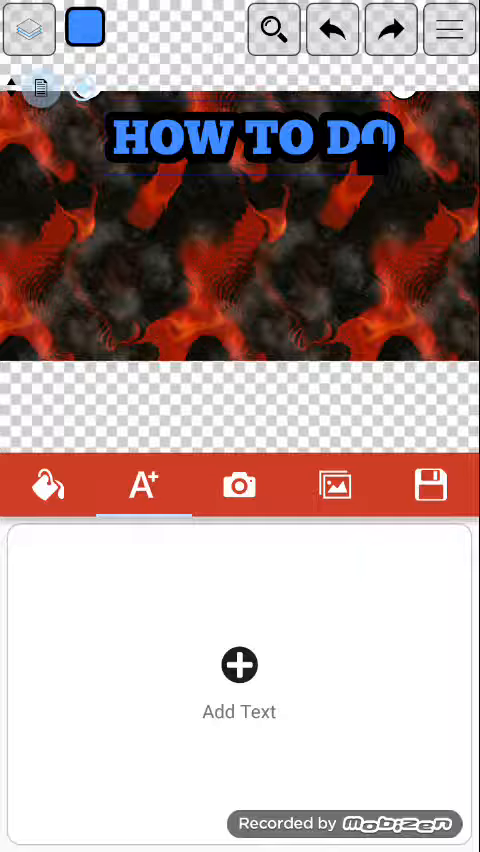
Step: Add a second text line THUMBNAILS below the title
click(240, 664)
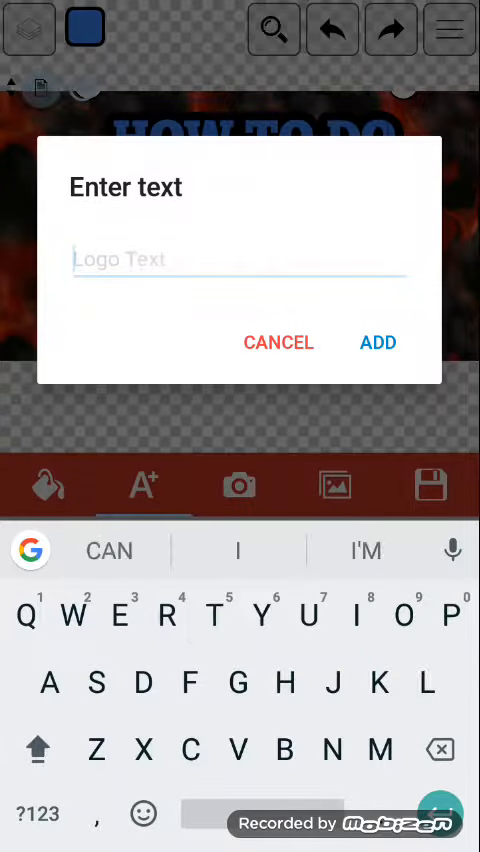
text(THUMBNAIL)
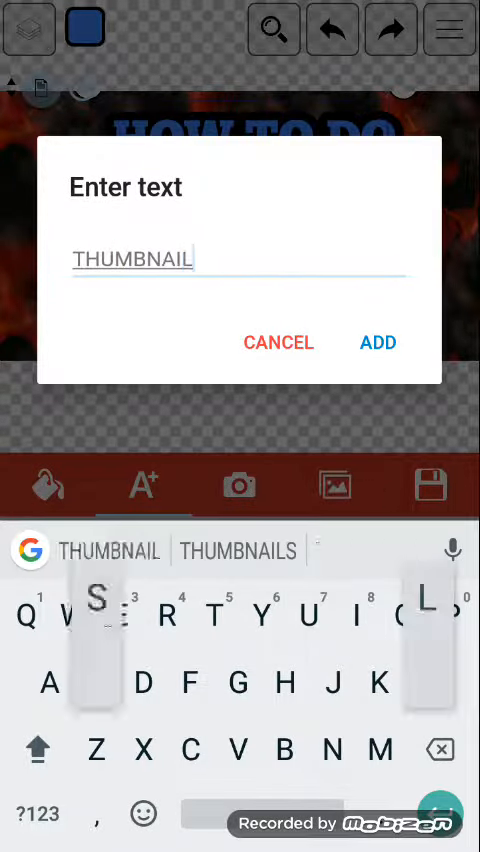
click(378, 340)
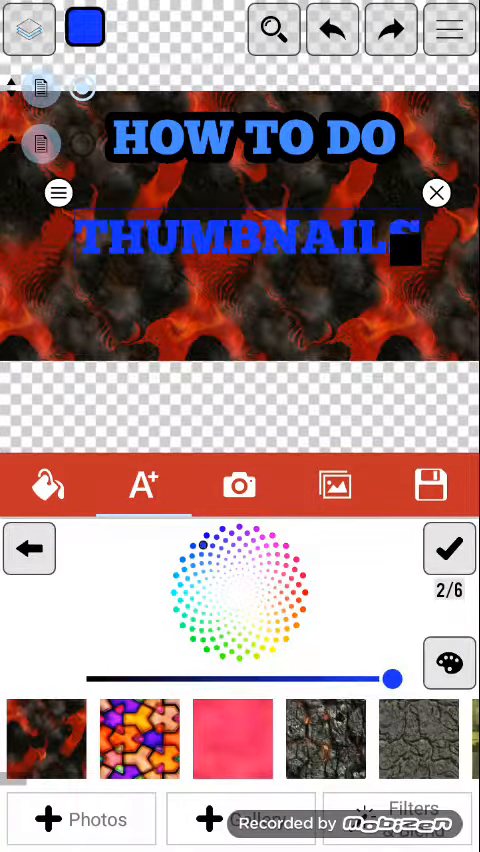
Step: Colour THUMBNAILS blue with a dark outline to match the first line and confirm
click(268, 614)
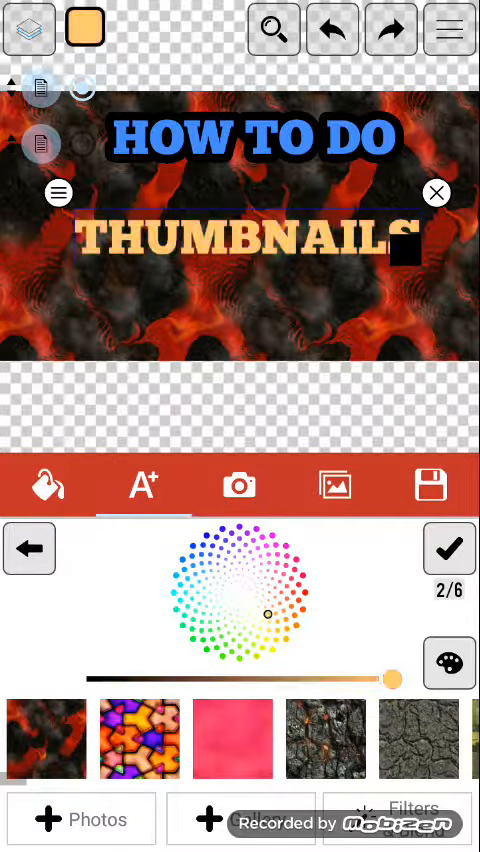
click(188, 568)
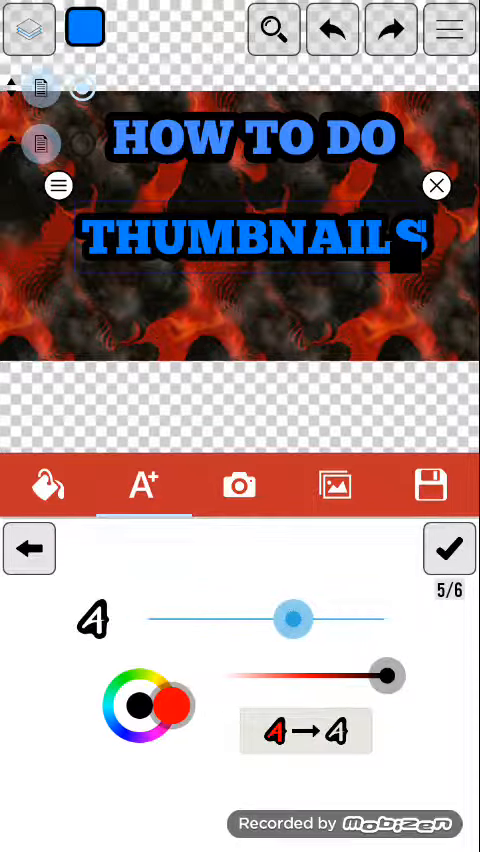
click(28, 548)
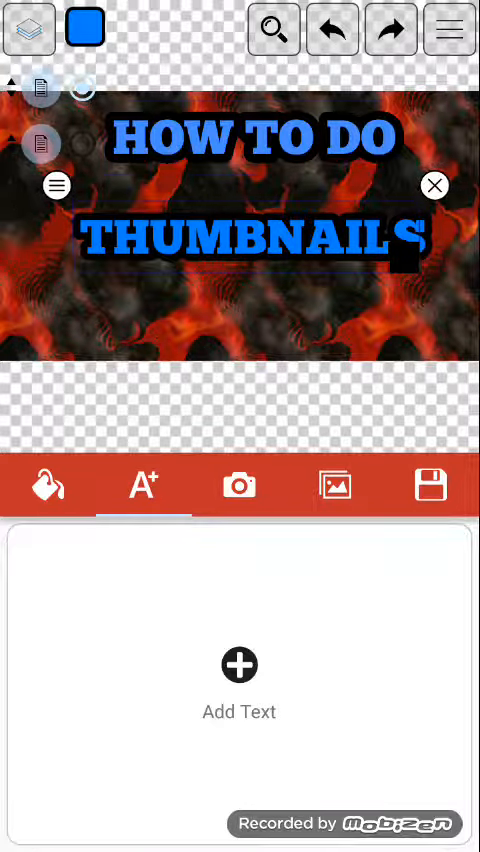
click(140, 484)
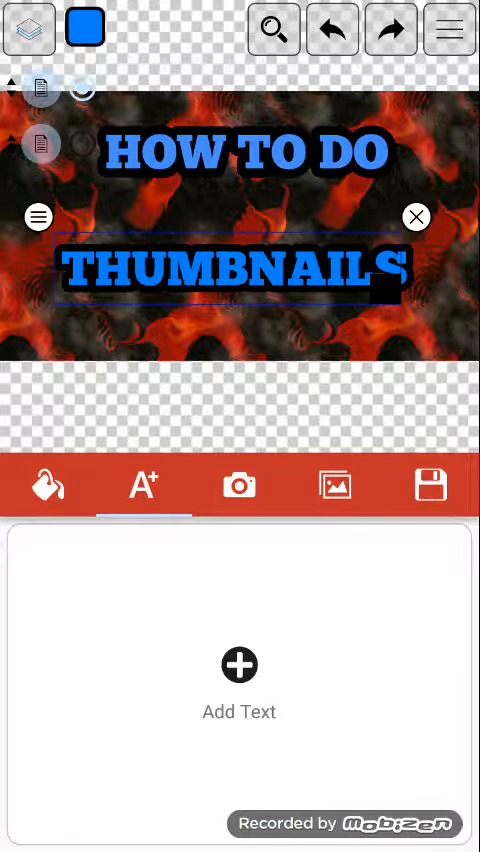
Step: Download the finished thumbnail with the default file name
click(432, 484)
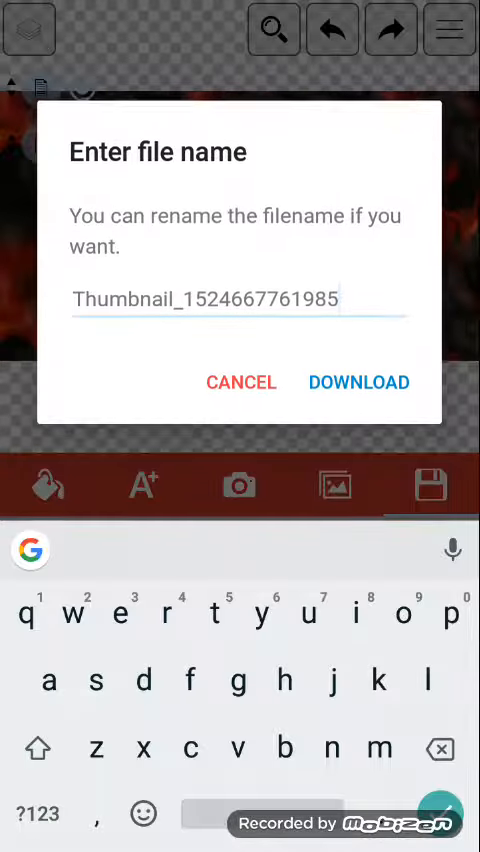
click(356, 382)
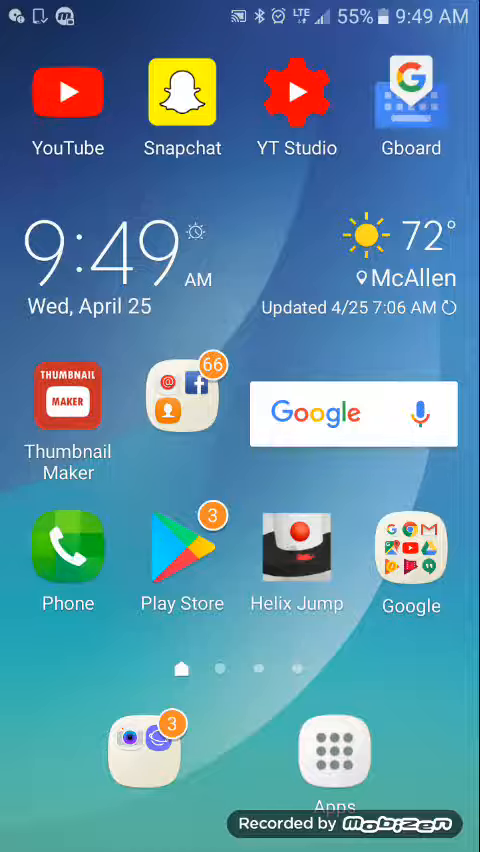
Step: Launch YT Studio and start editing the 49ers vs carolina stats video
click(296, 96)
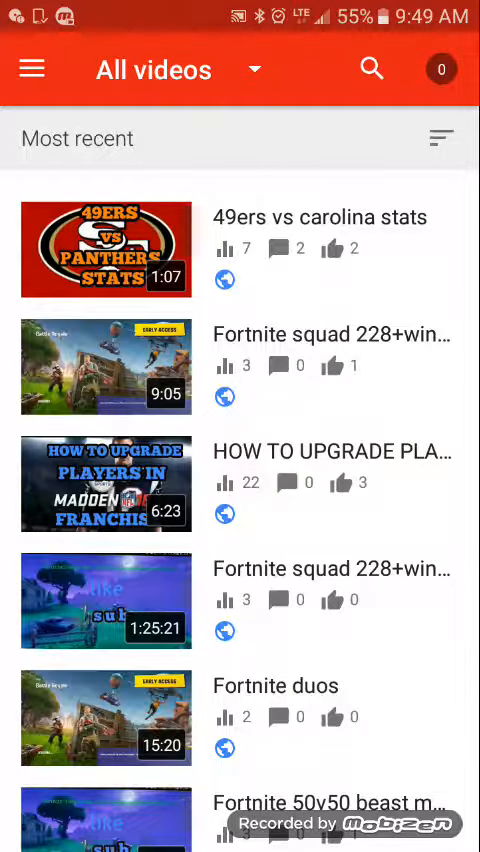
click(106, 248)
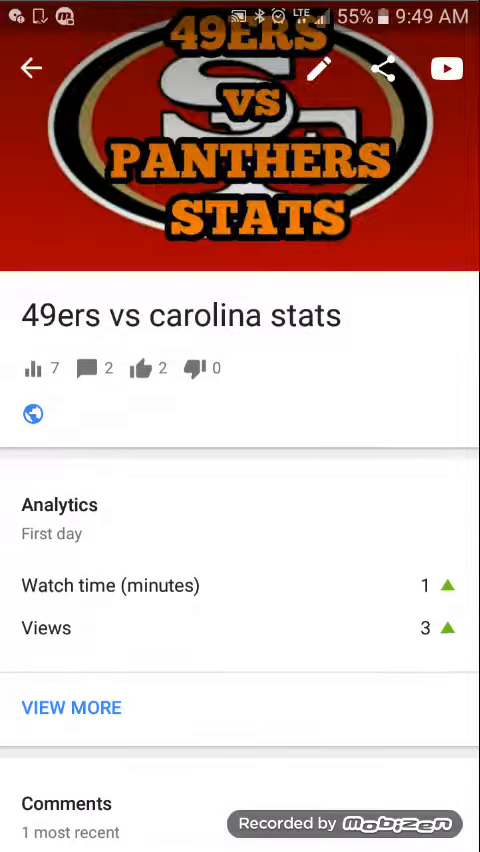
click(322, 68)
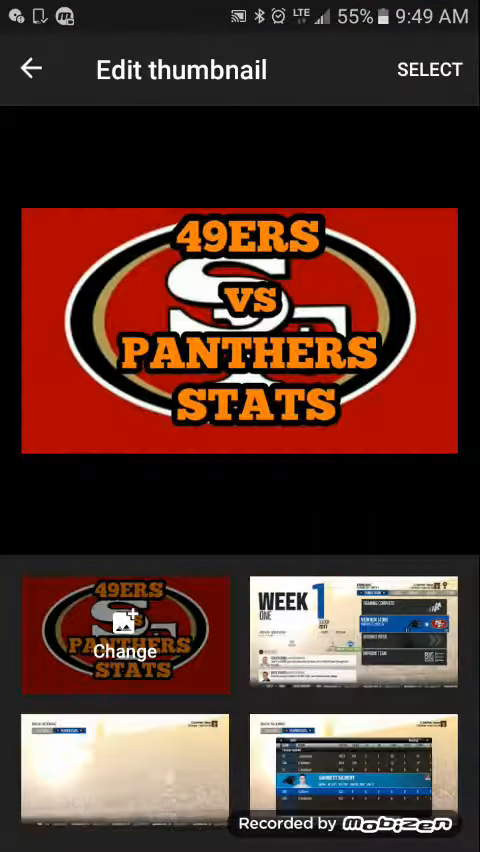
Step: Back out of the thumbnail editor to the All videos list without saving
click(32, 68)
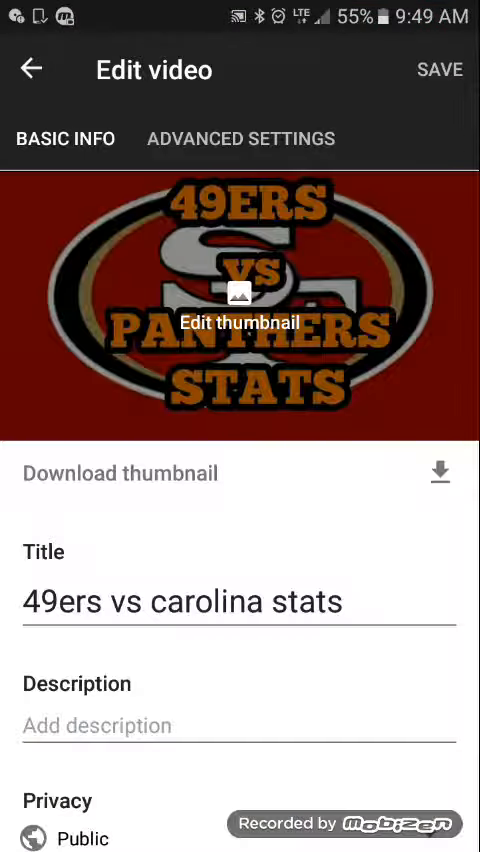
click(30, 68)
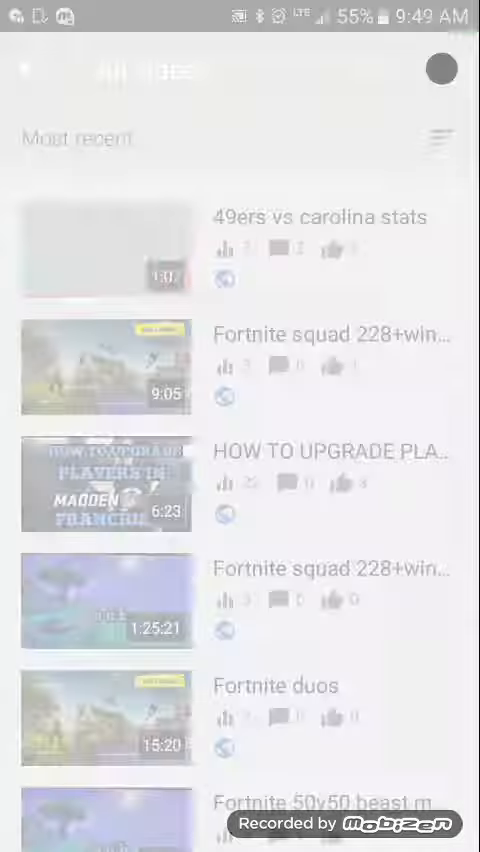